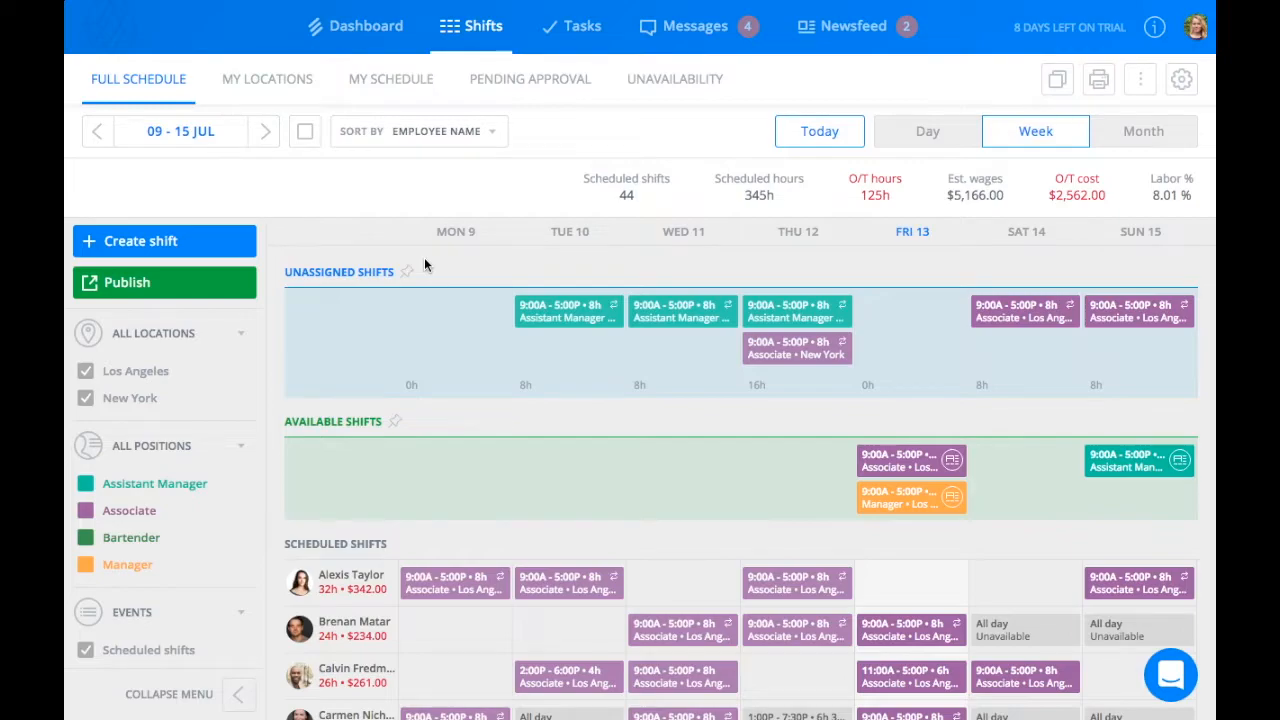
Name the new template 'Busy Weekend', keep shift assignees, and ignore unpublished shifts.
scroll("down", 3)
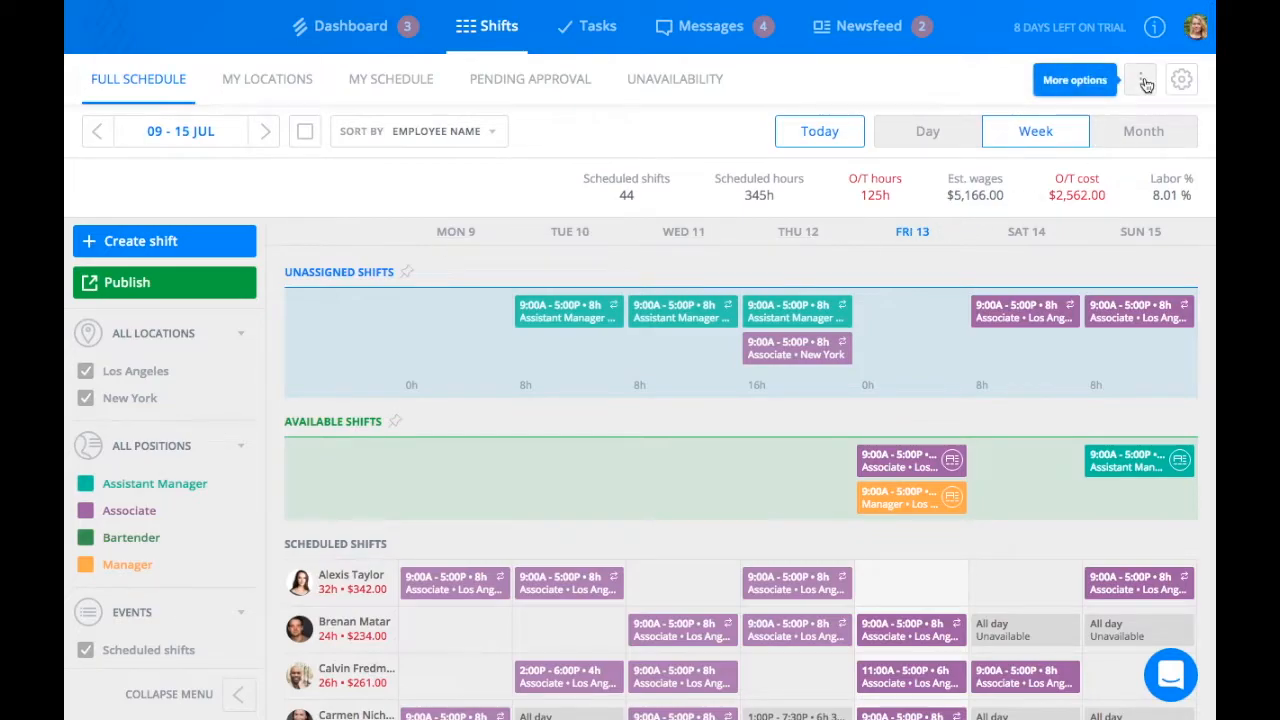
left_click(1139, 79)
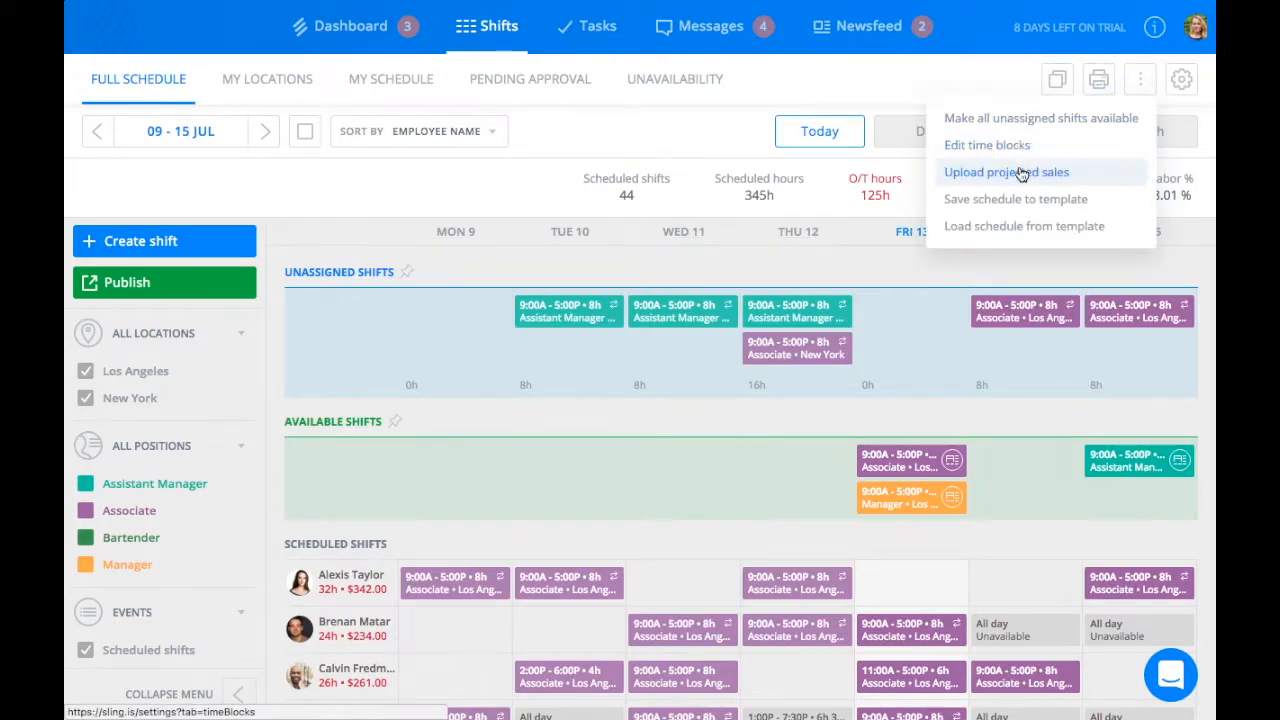
left_click(1014, 198)
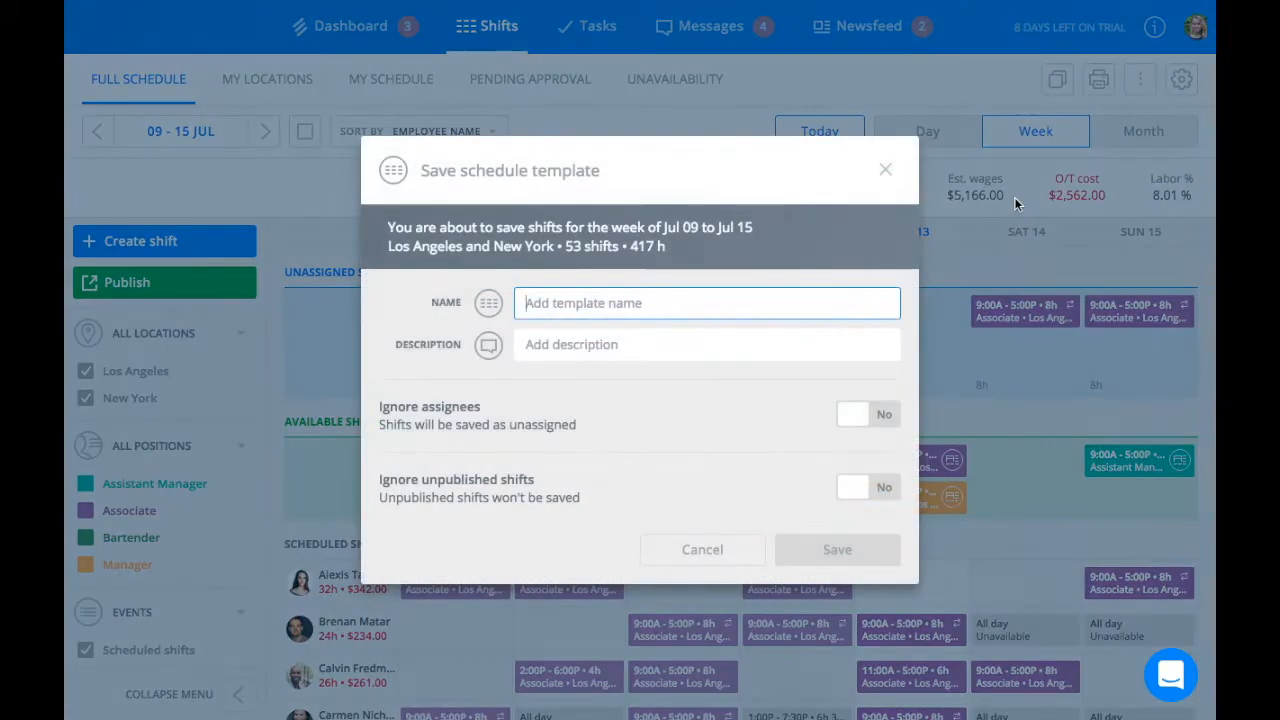
type("Busy Weekend")
left_click(707, 344)
type("Use in")
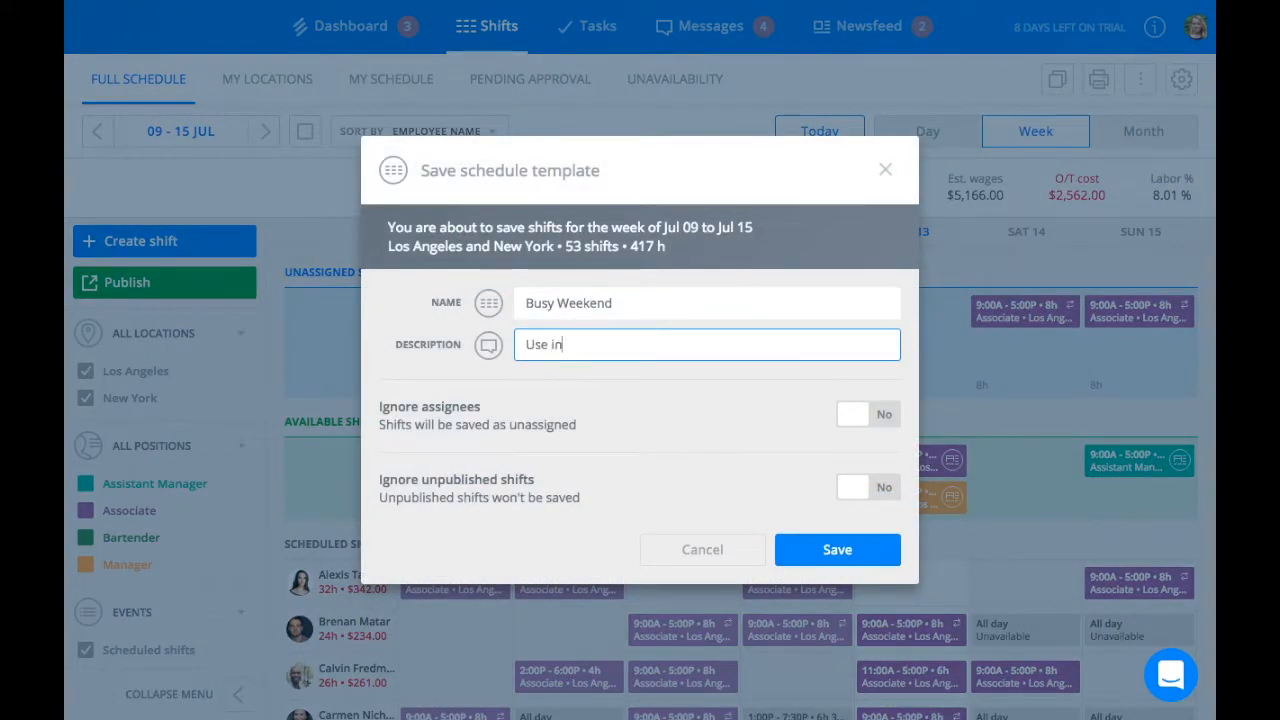
left_click(867, 414)
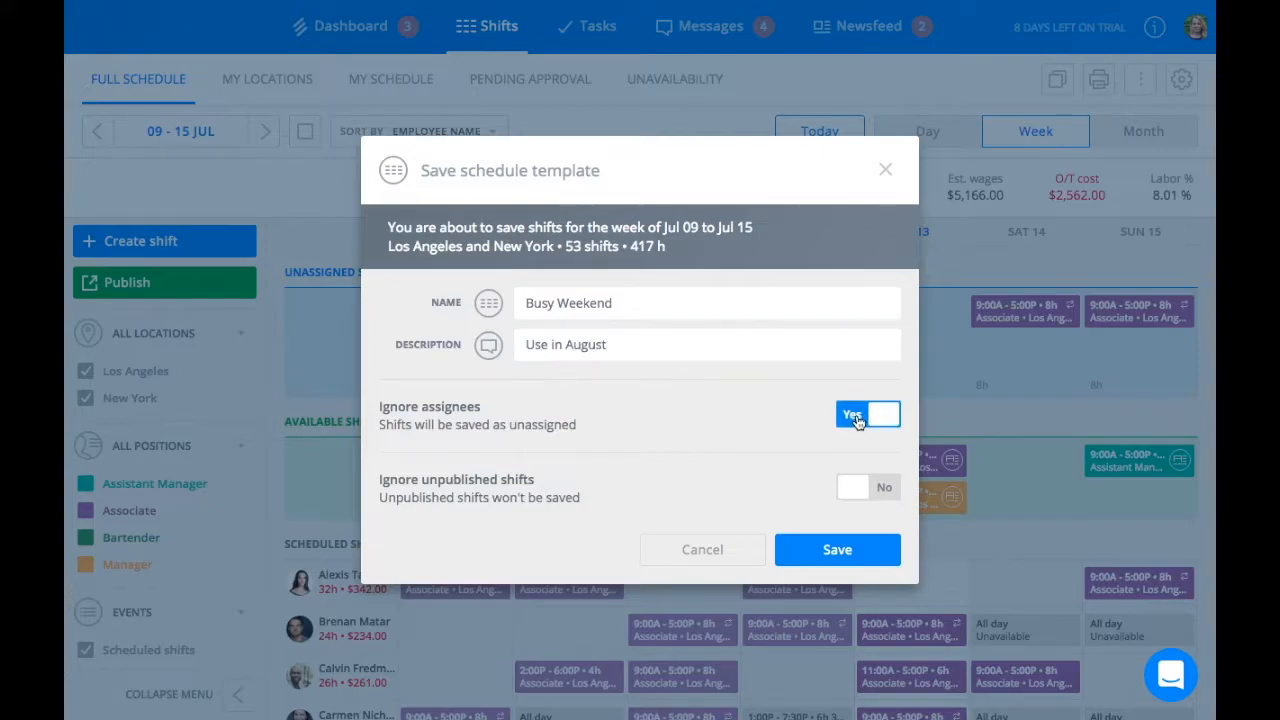
left_click(867, 414)
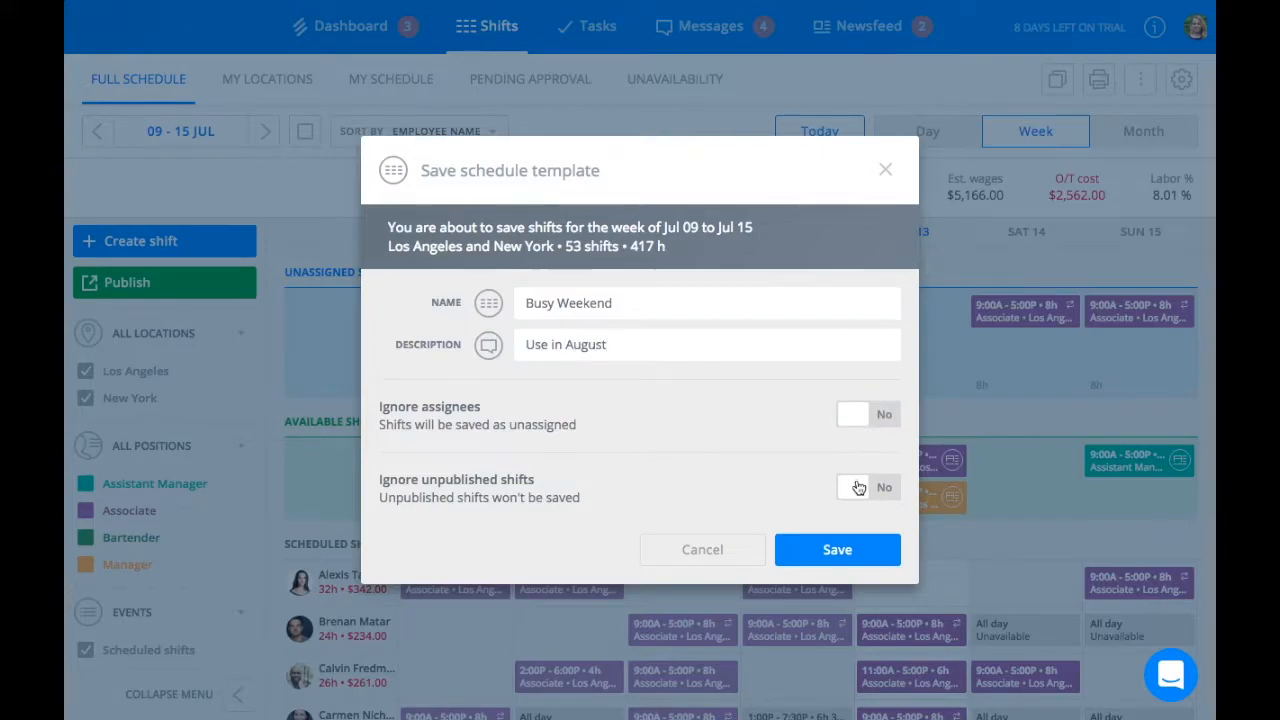
left_click(866, 487)
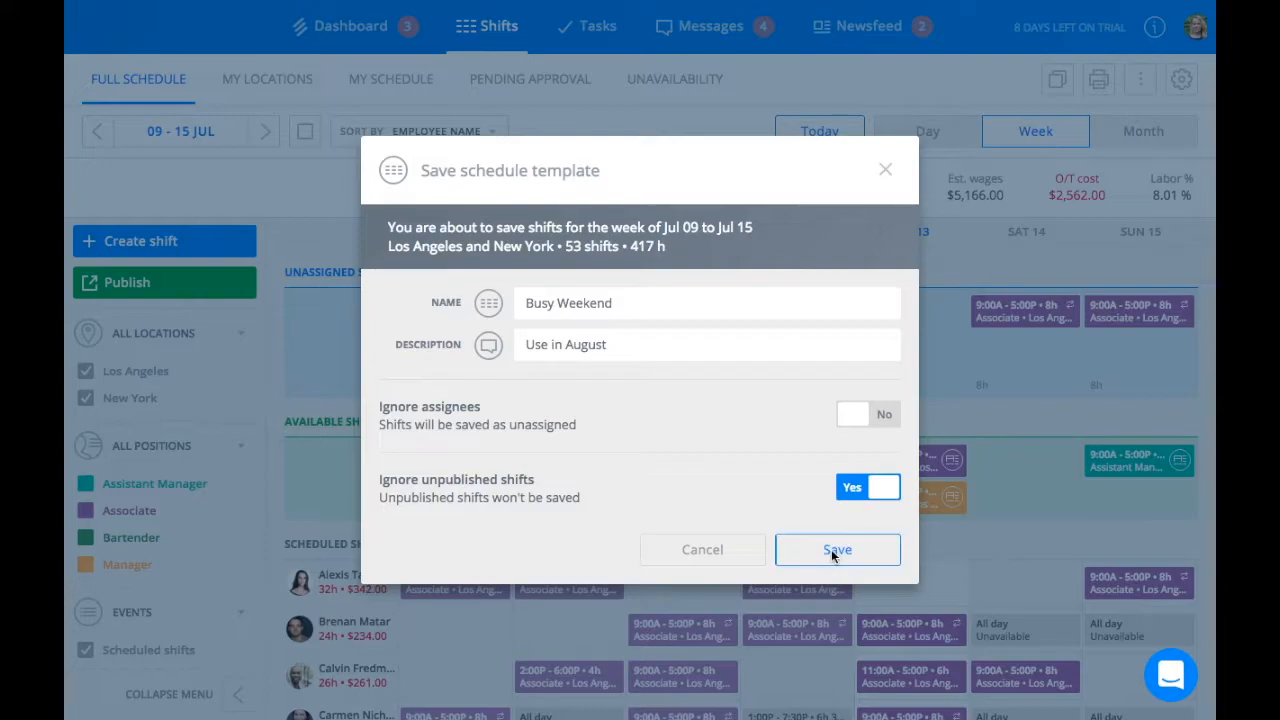
Save the Busy Weekend template and apply it to 06–12 Aug, adding 38 shifts.
left_click(837, 549)
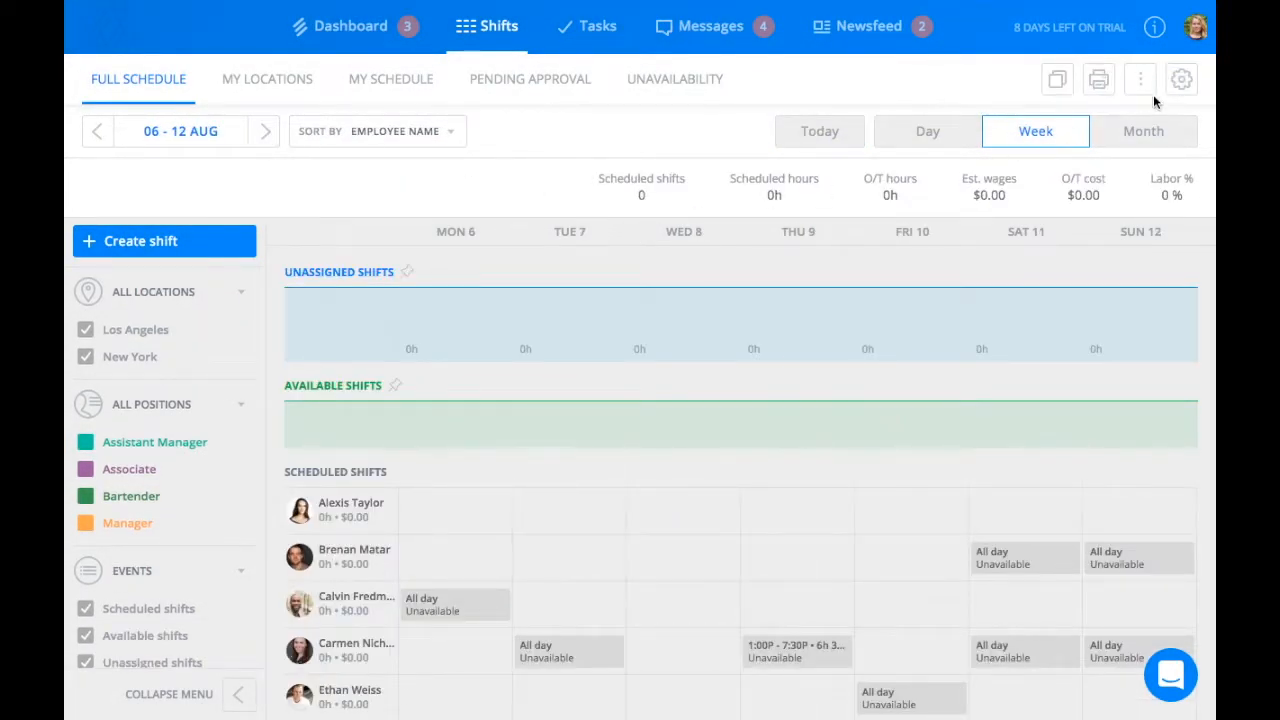
left_click(1140, 79)
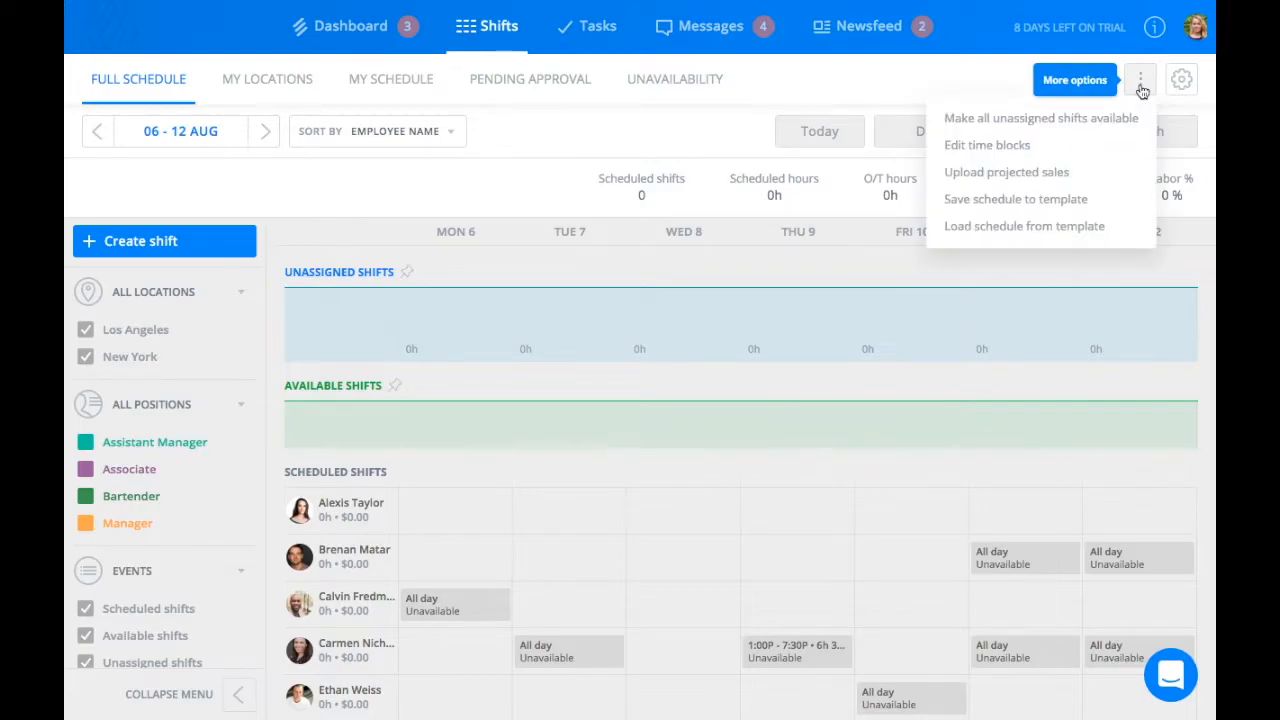
mouse_move(1000, 225)
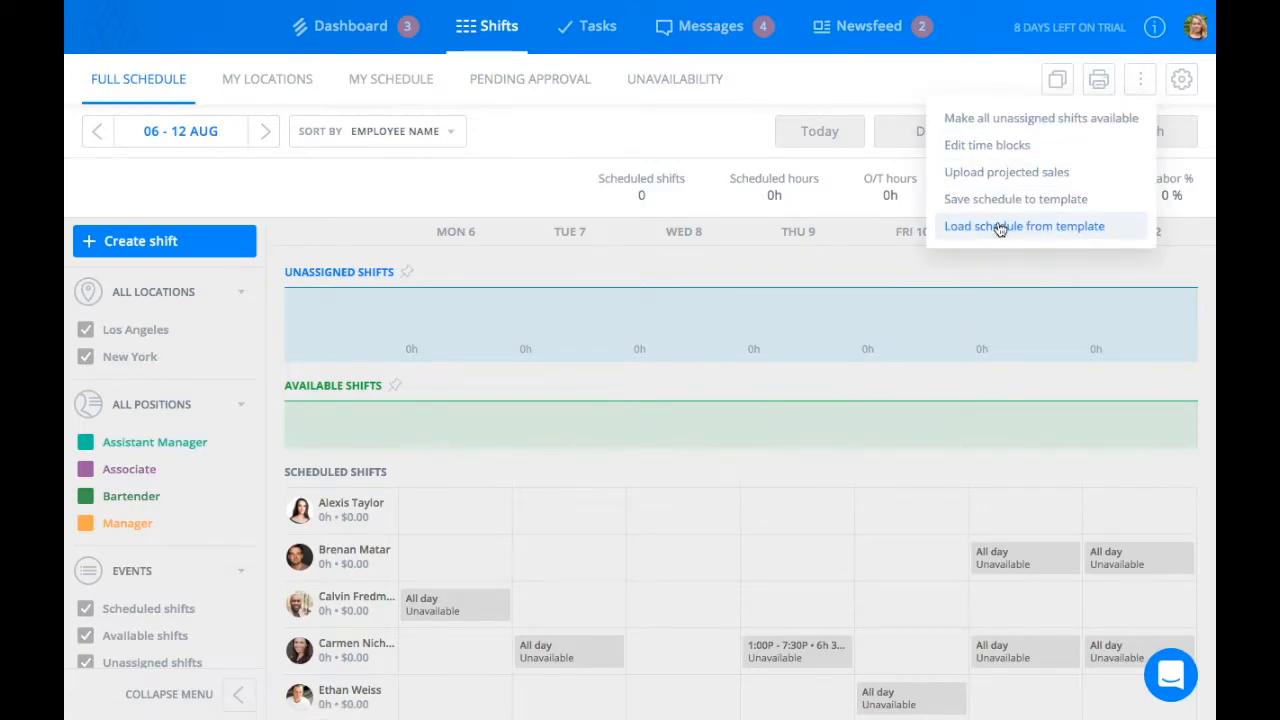
left_click(1023, 225)
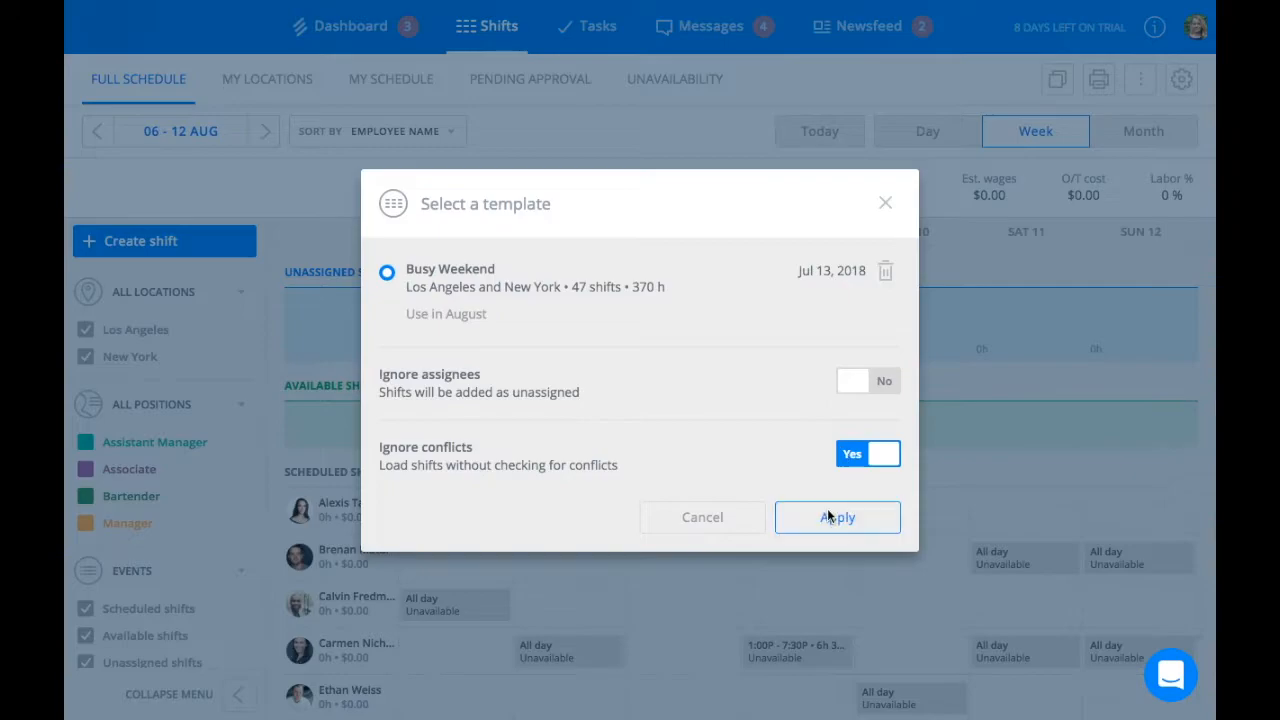
left_click(837, 517)
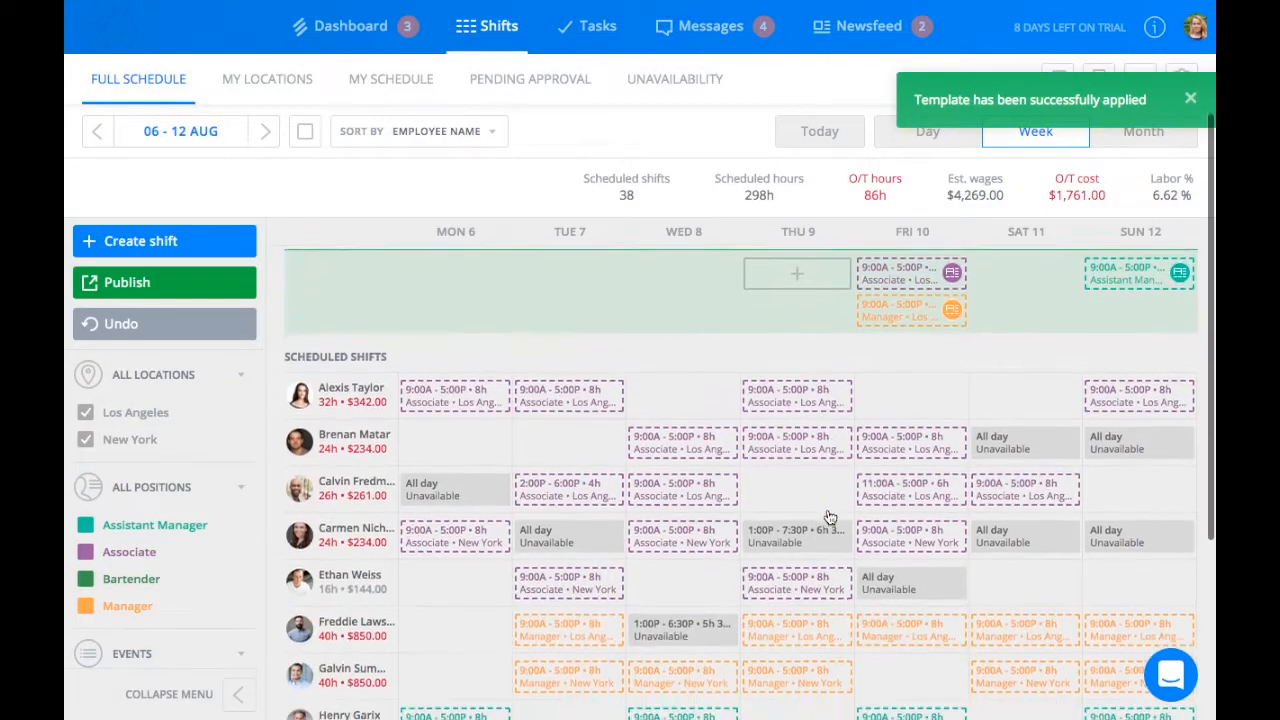